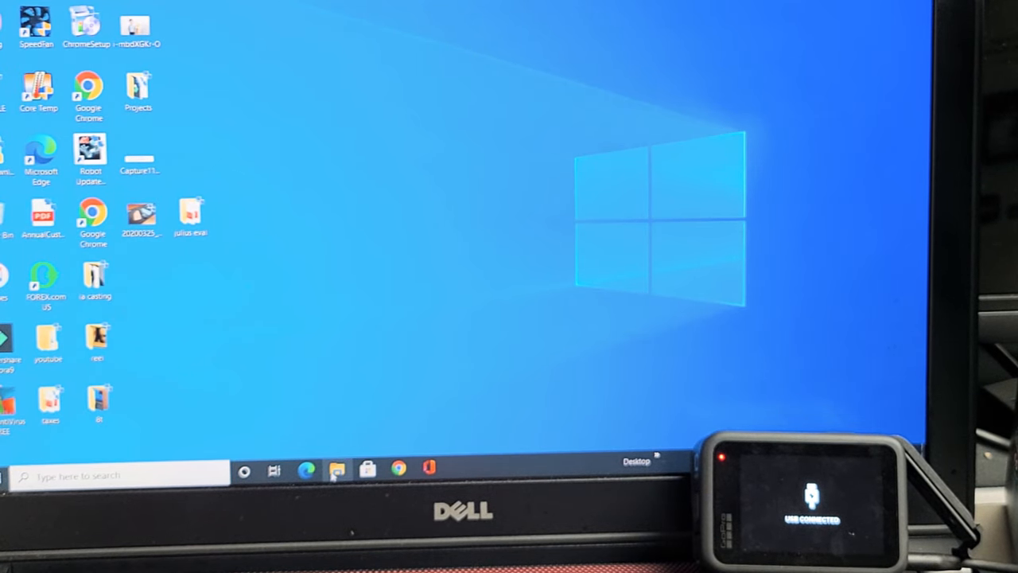
# Step: Open File Explorer and scroll the navigation pane to show HERO10 BLACK under This PC
pyautogui.click(337, 470)
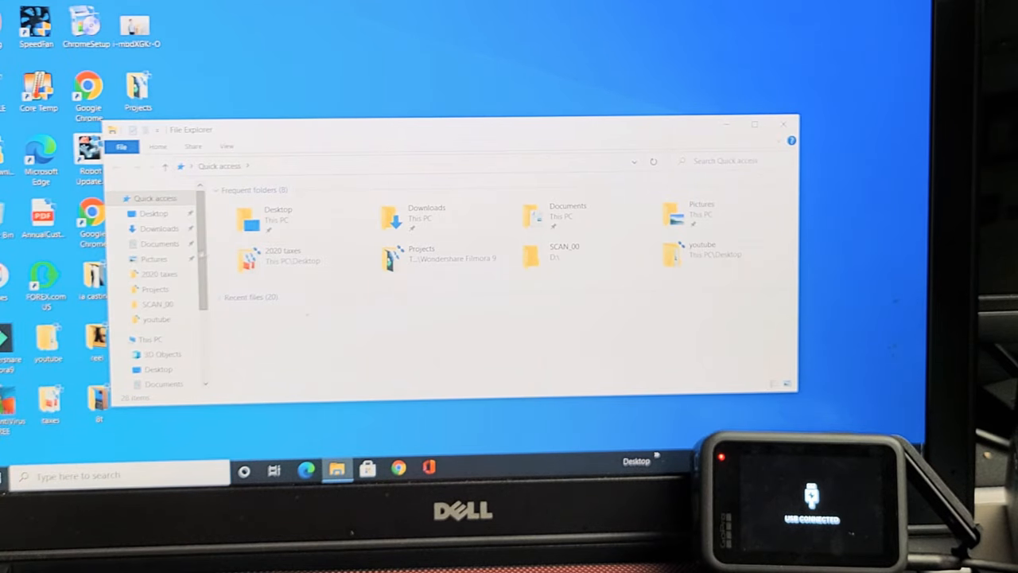
pyautogui.scroll(-3)
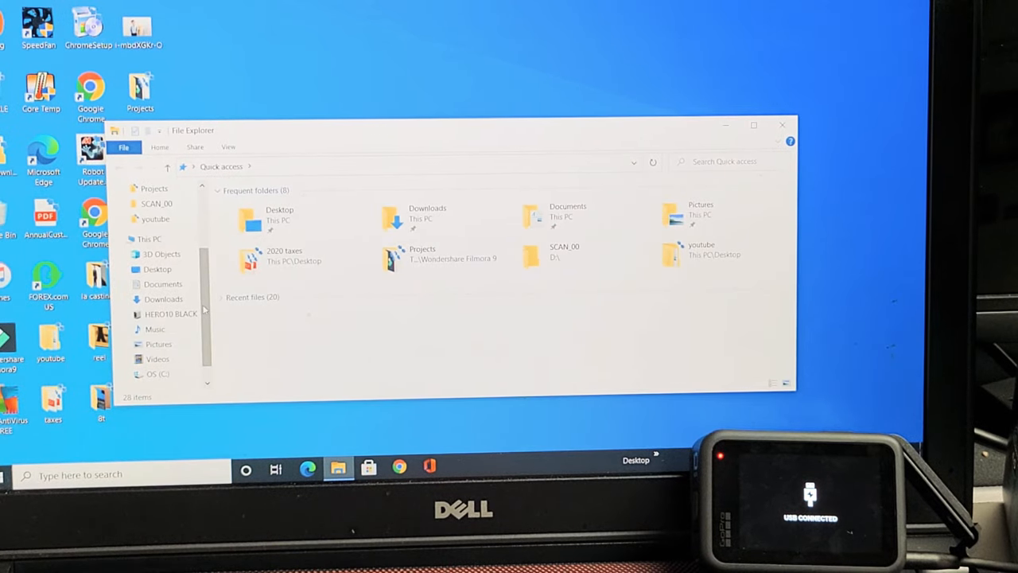
# Step: Browse HERO10 BLACK, the disk volume, DCIM and 100GOPRO, then select GOPR0006
pyautogui.click(169, 313)
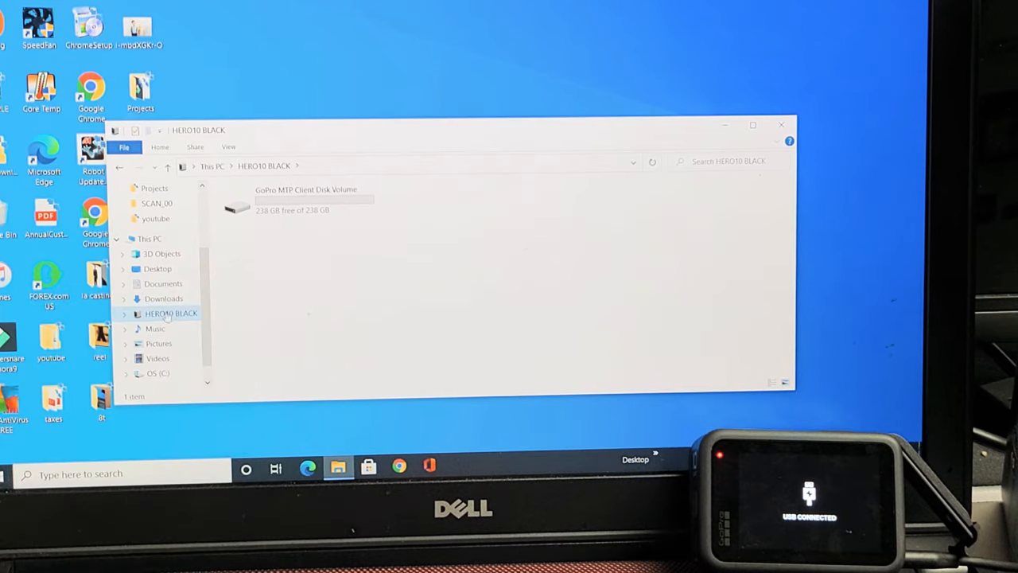
pyautogui.click(306, 199)
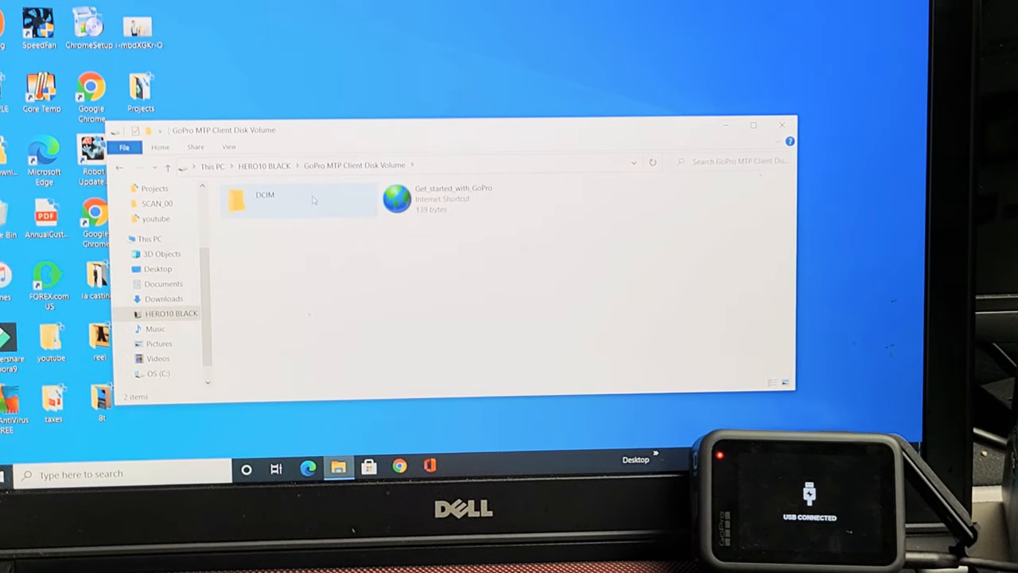
pyautogui.doubleClick(264, 198)
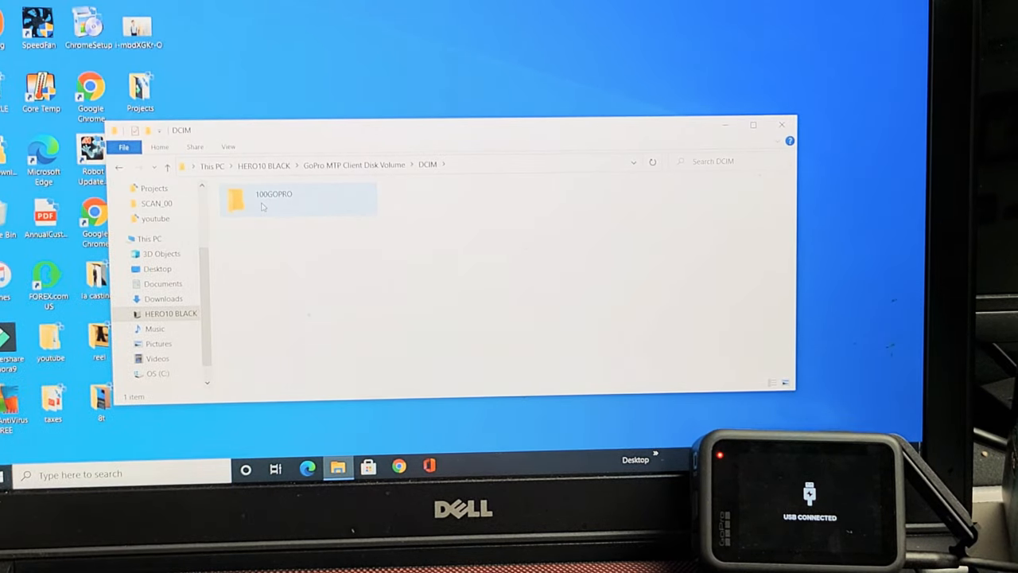
pyautogui.click(298, 199)
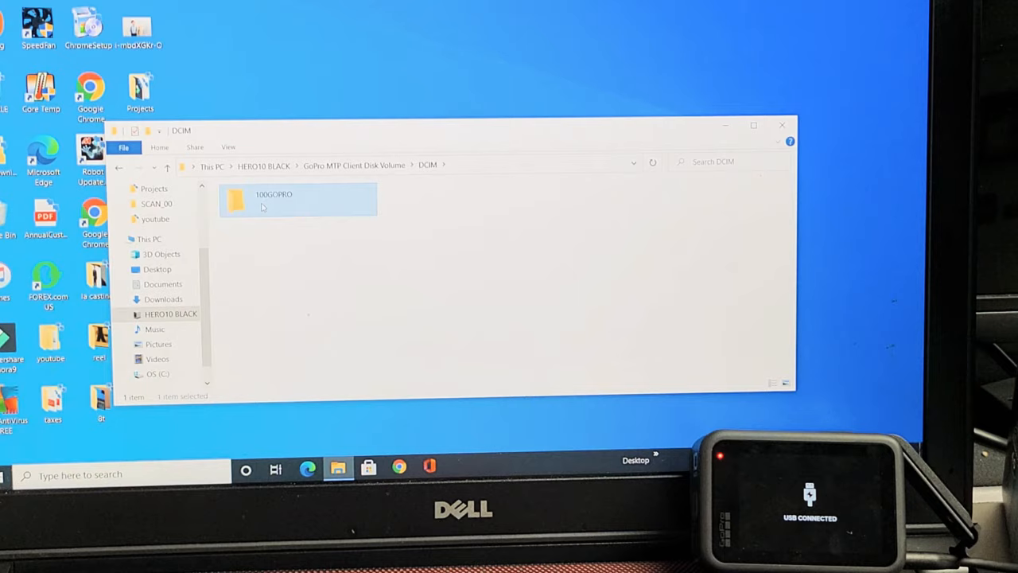
pyautogui.doubleClick(298, 199)
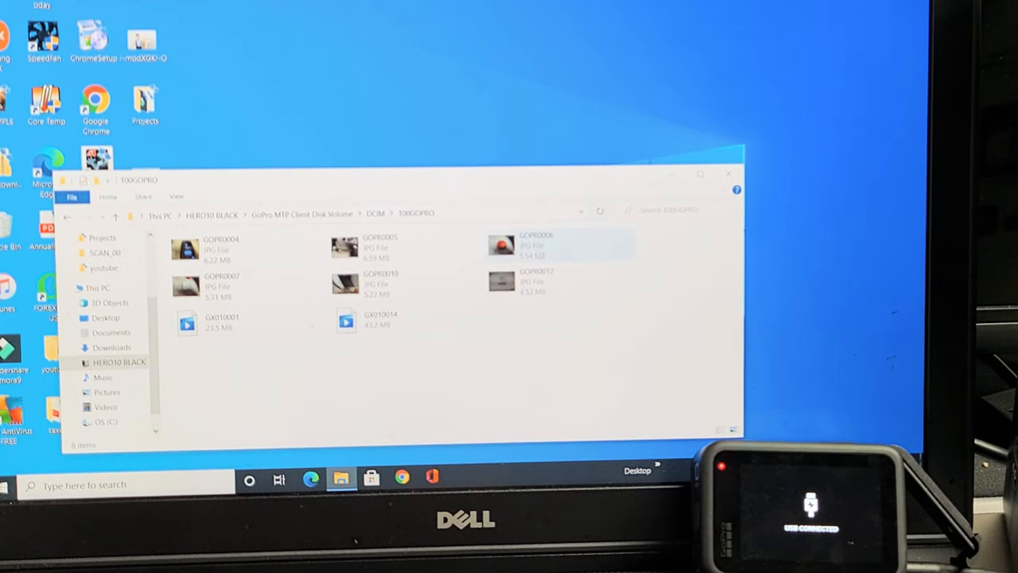
pyautogui.click(557, 244)
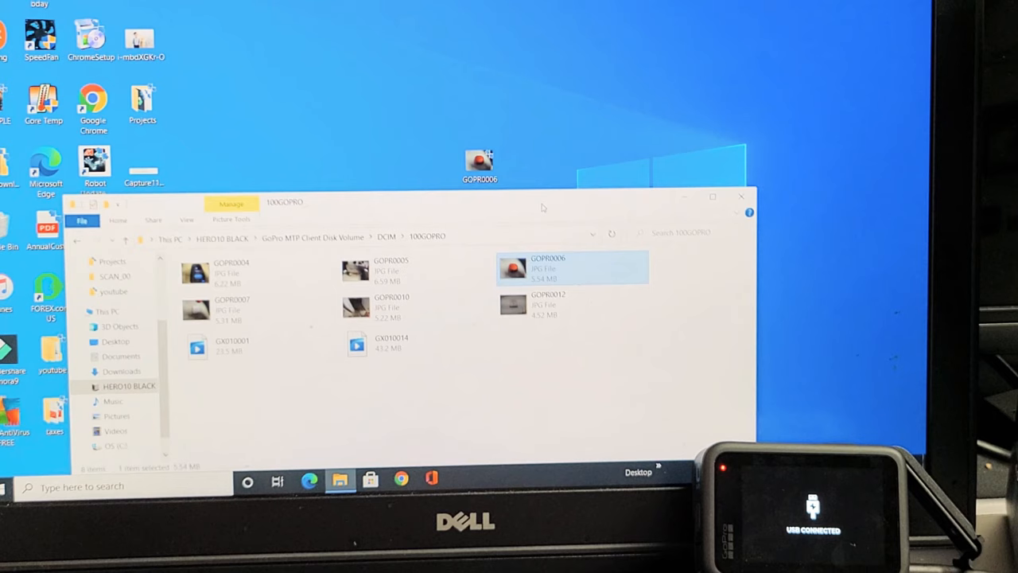
# Step: Add a 'gopro' folder to the desktop and select all eight files in 100GOPRO
pyautogui.rightClick(398, 139)
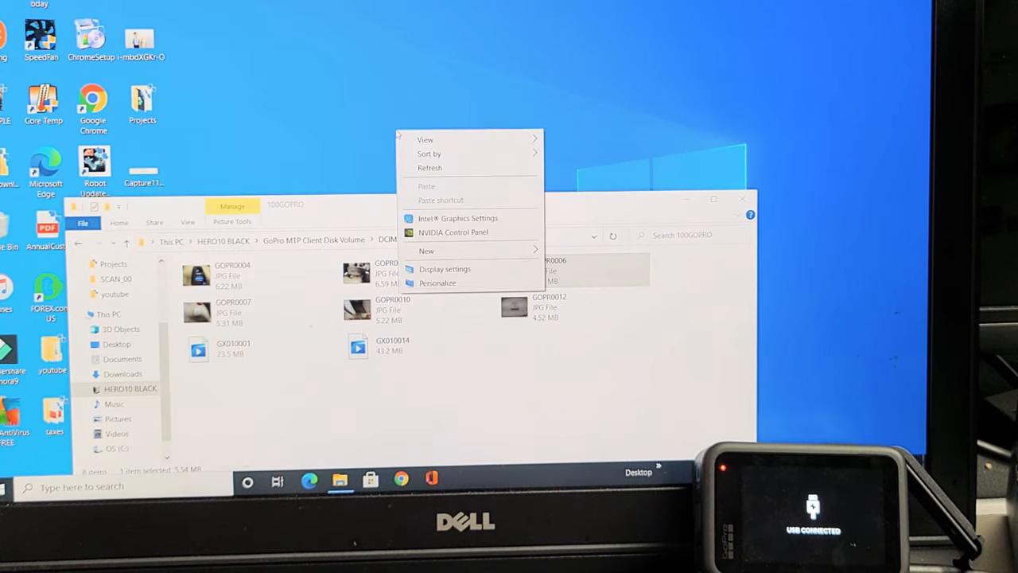
pyautogui.click(427, 251)
pyautogui.write('gopro')
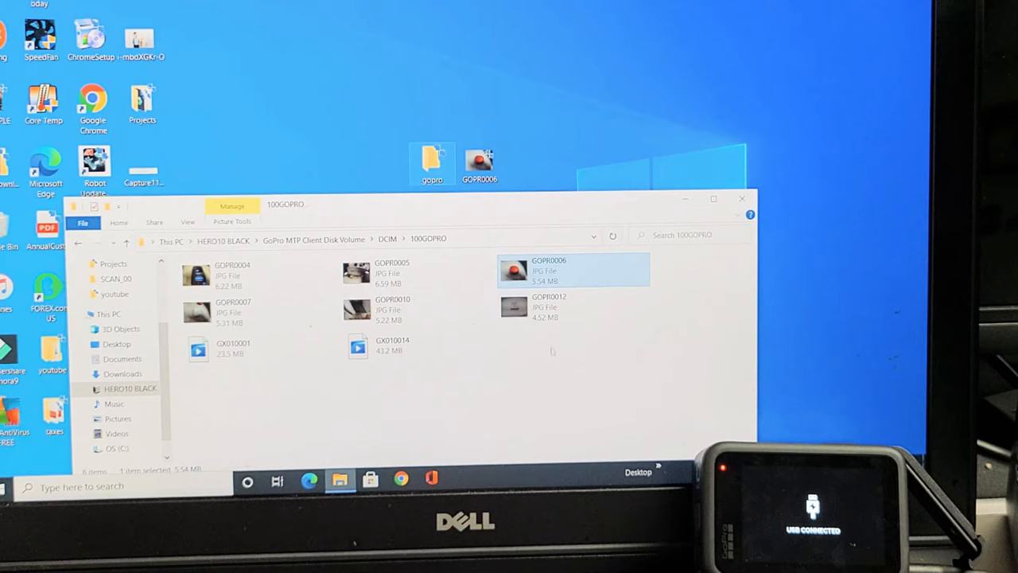
pyautogui.press('ctrl+a')
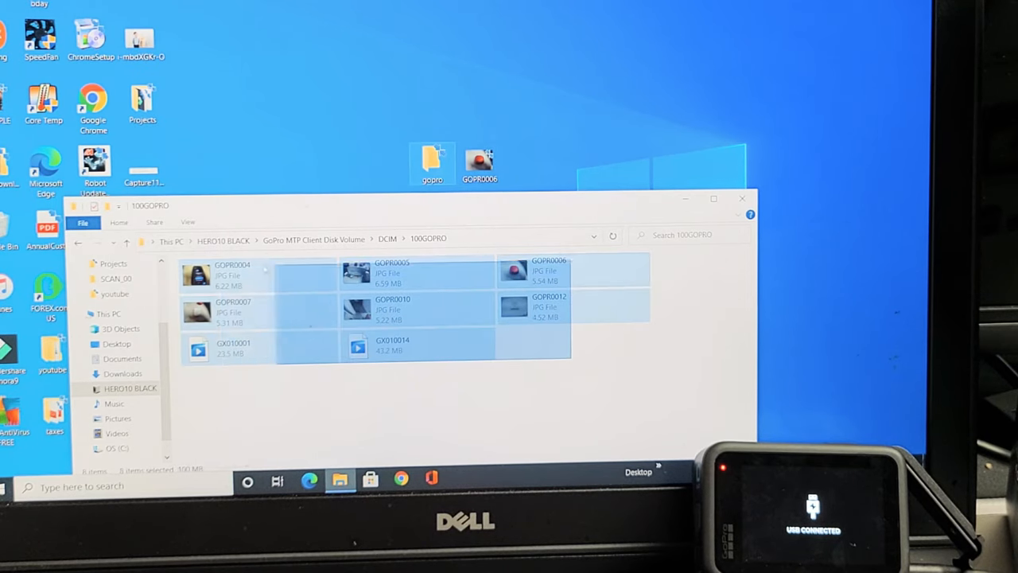